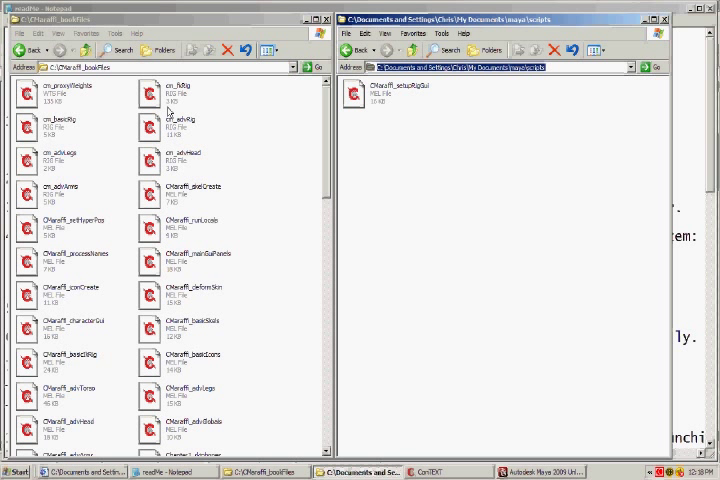
mouse_move(128, 80)
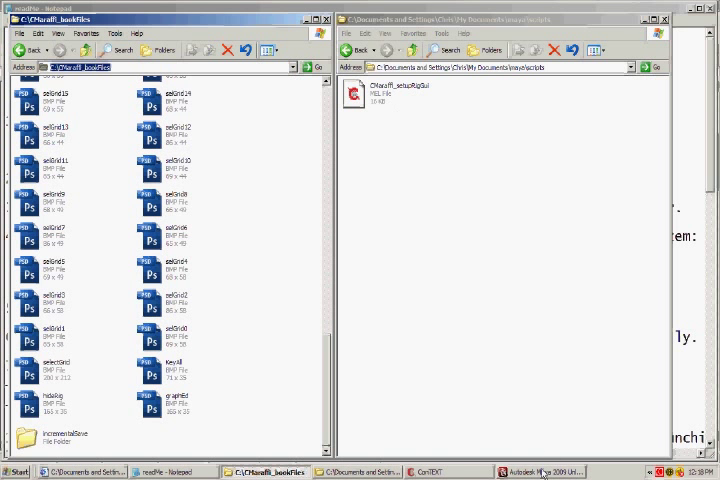
Scroll through the skeleton-building MEL script in ConTEXT to review it.
click(430, 472)
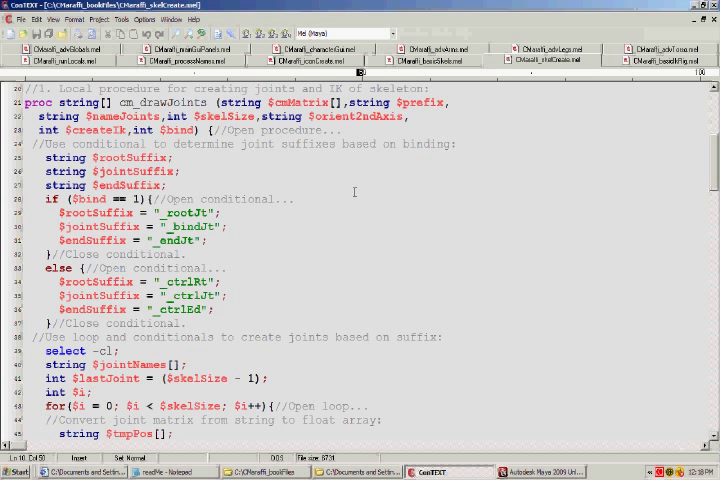
scroll(down, 3)
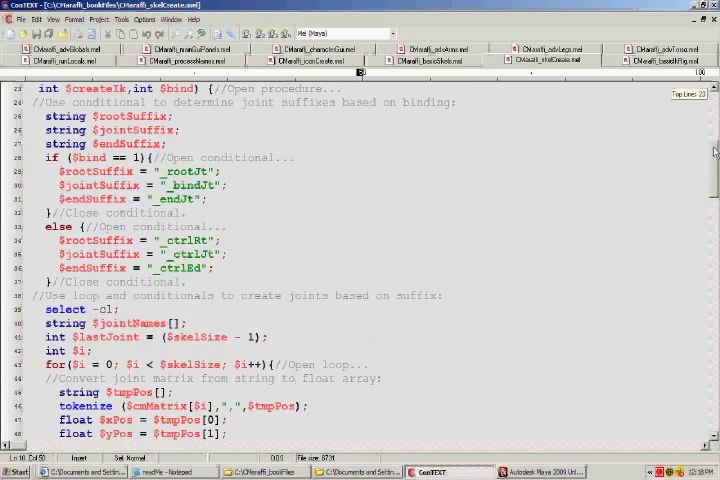
scroll(down, 3)
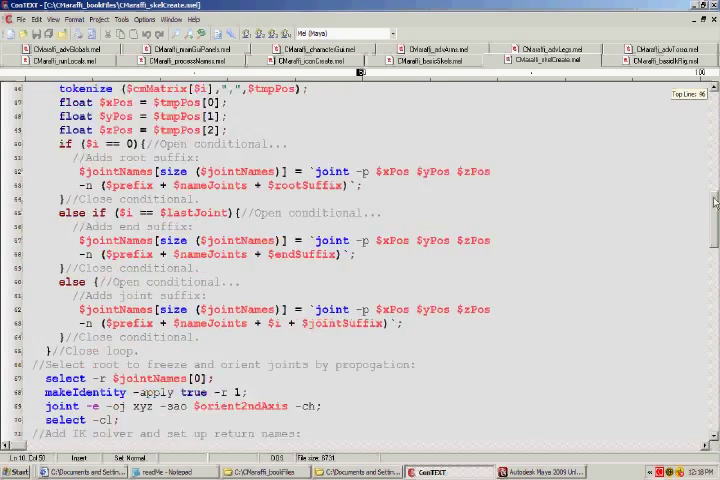
scroll(down, 3)
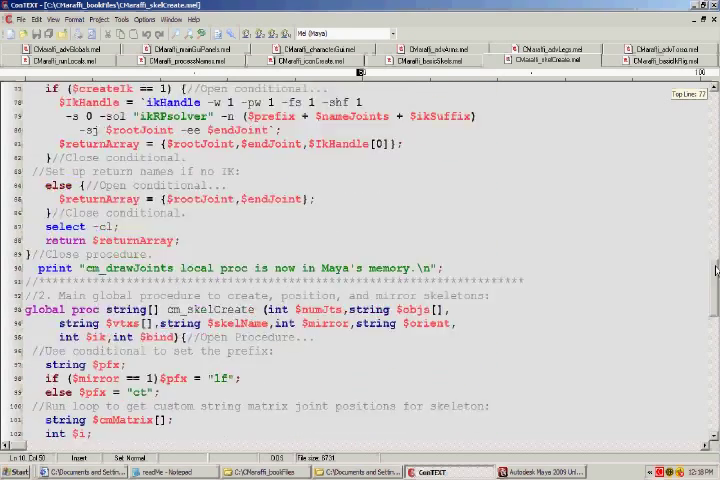
scroll(down, 3)
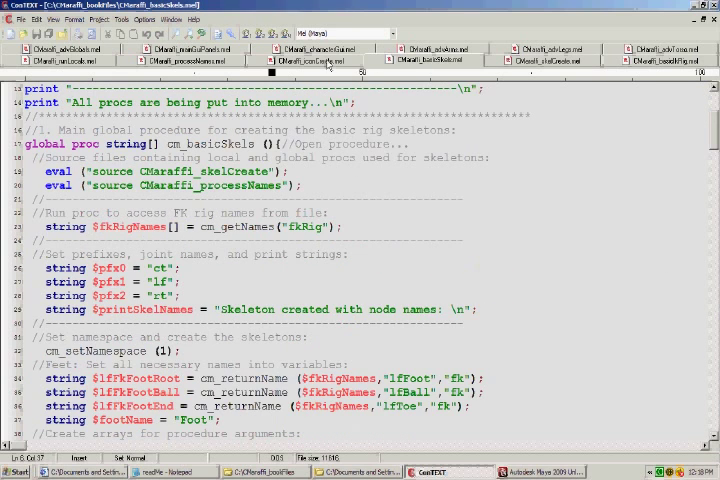
View the box and cone control icon script, then return to the Maya scene.
click(300, 60)
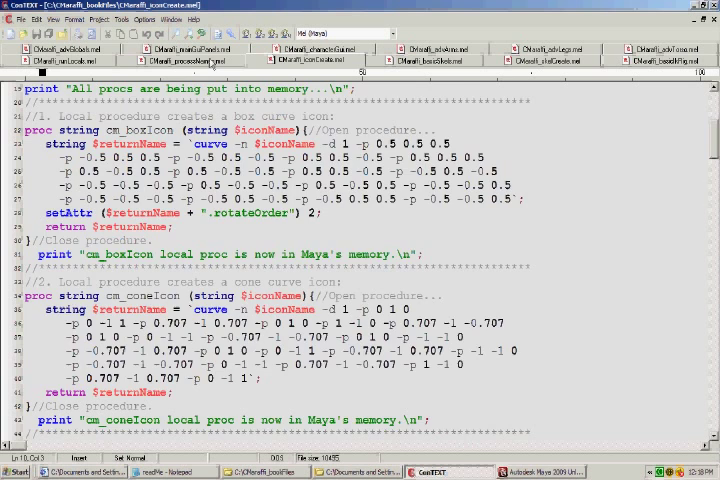
click(190, 60)
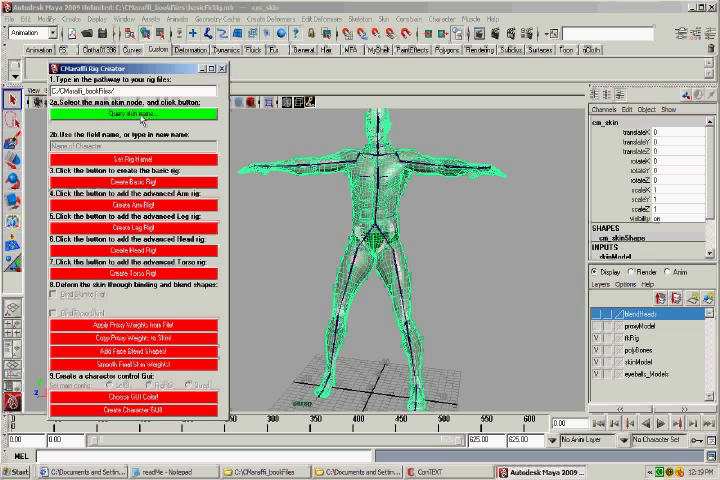
Enter name prefix 'cm', shade the body and create the skeleton inside it.
text(cm)
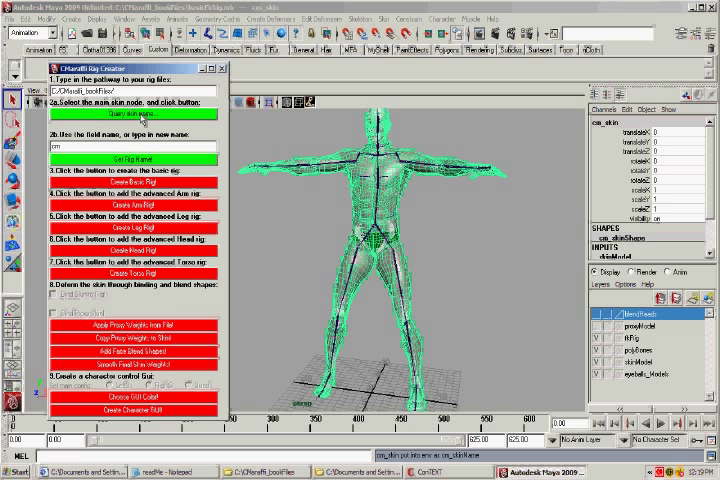
click(136, 180)
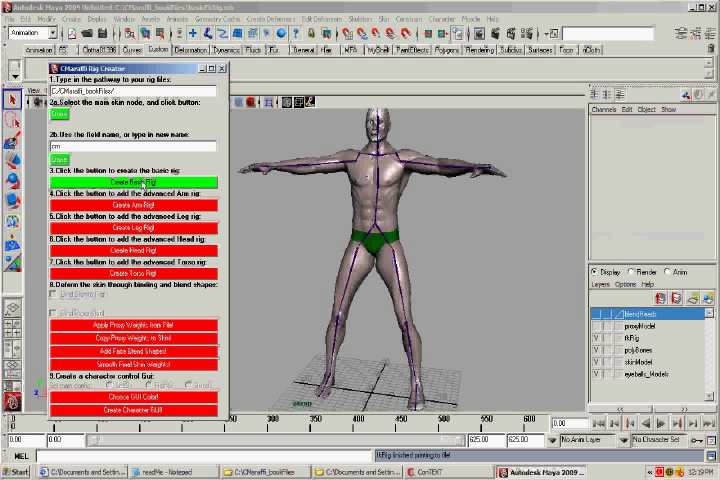
click(136, 178)
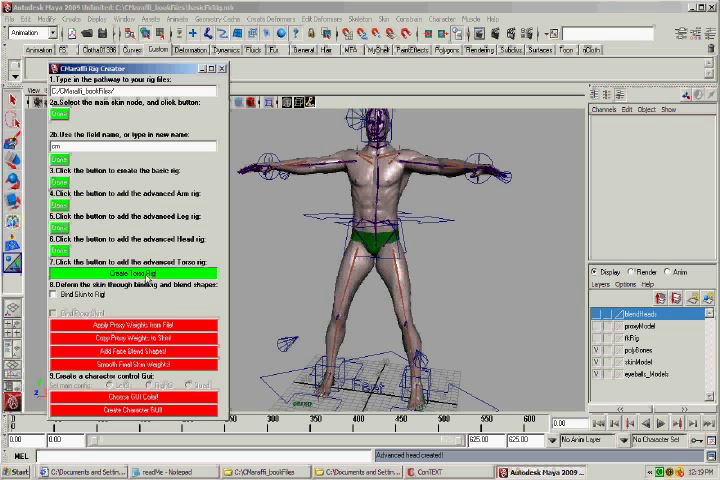
Add the advanced limb rig controls and run the next Rig Creator setup step.
click(132, 272)
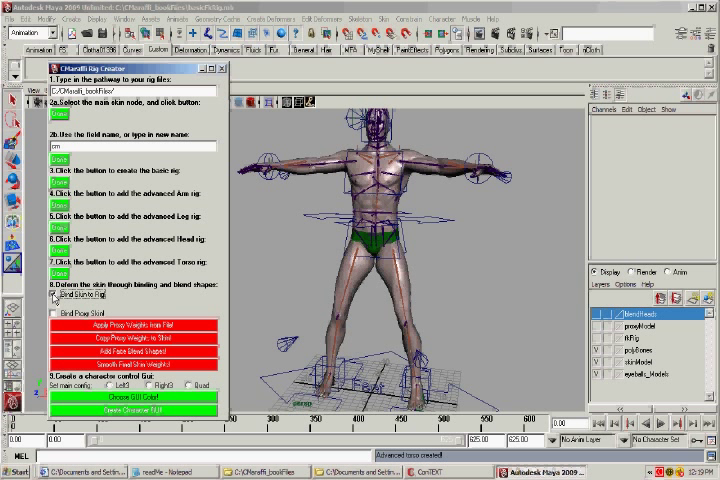
click(54, 290)
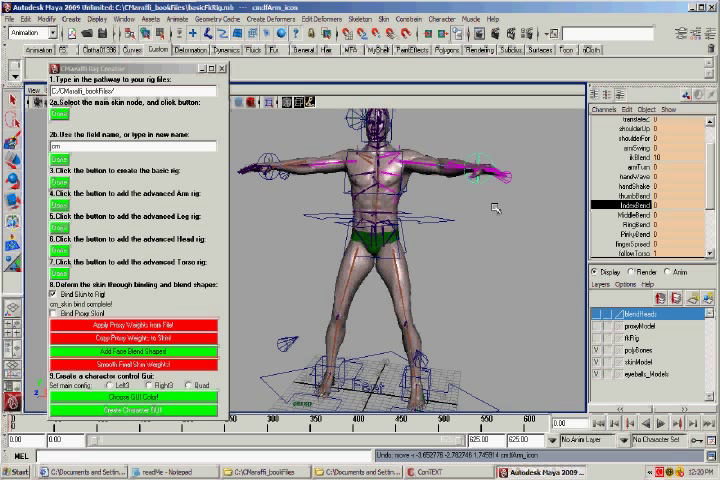
mouse_move(430, 268)
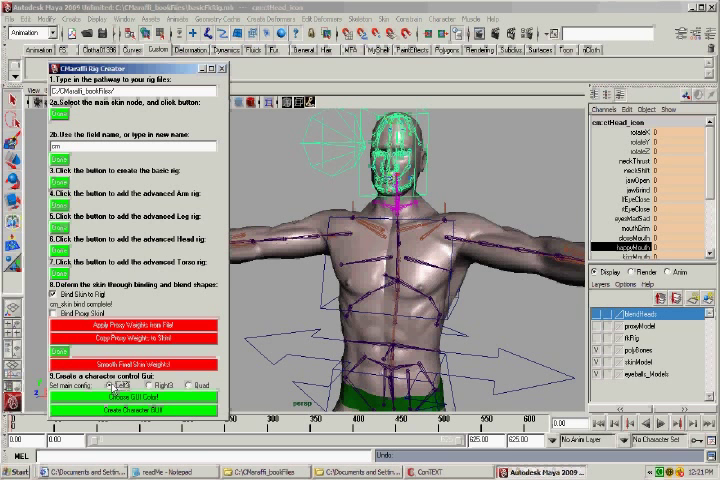
Pick a colour for the head control curve in the Color Chooser and accept it.
click(130, 398)
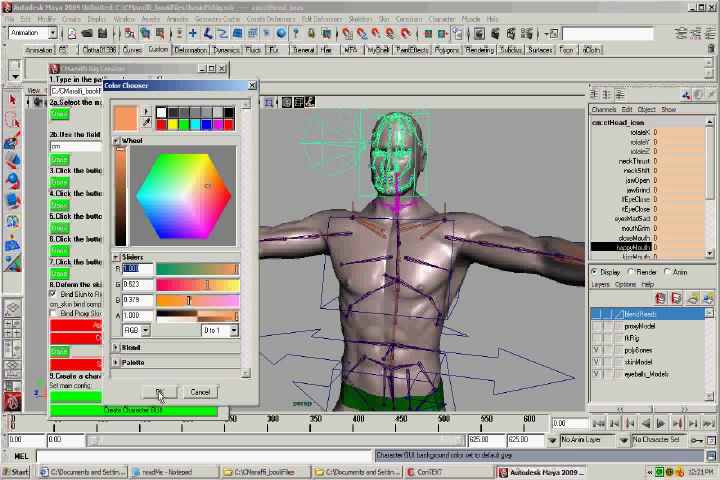
click(158, 392)
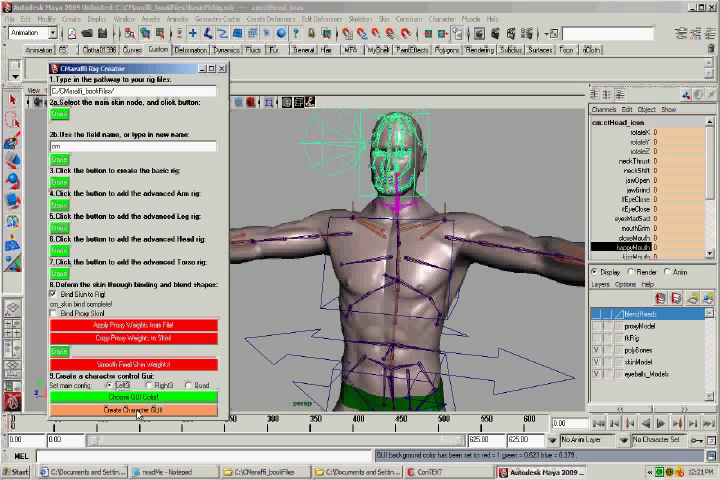
click(130, 412)
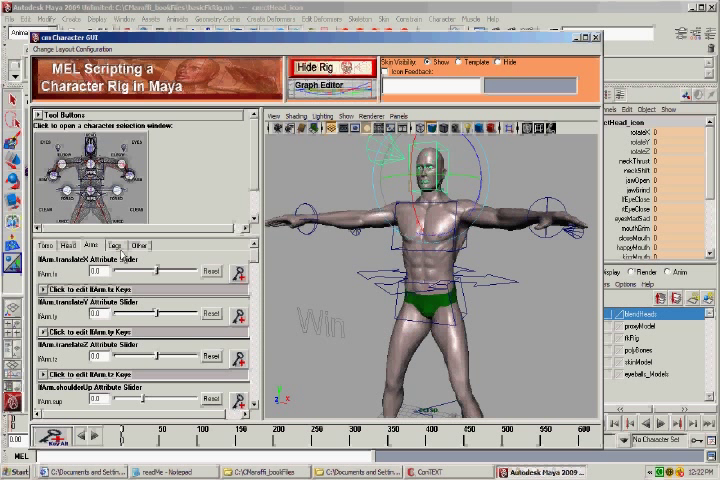
Select two rig controls through the character GUI buttons, then hide the rig.
click(138, 244)
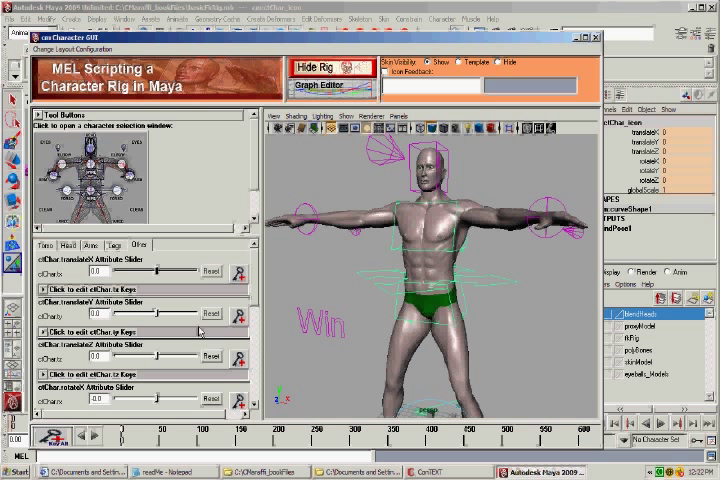
click(42, 244)
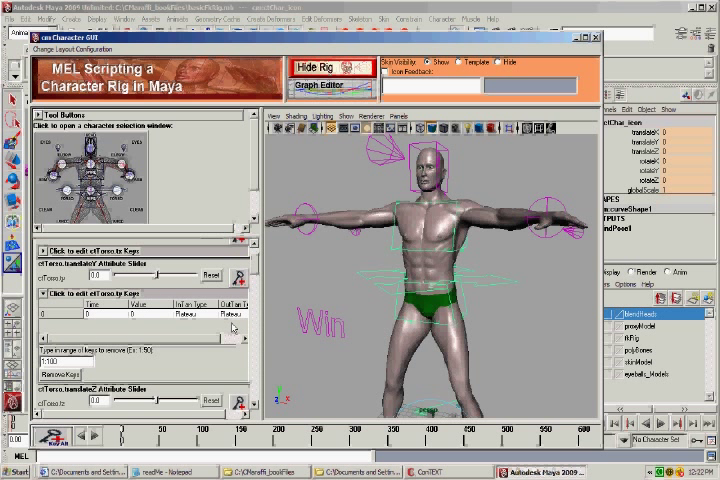
click(320, 68)
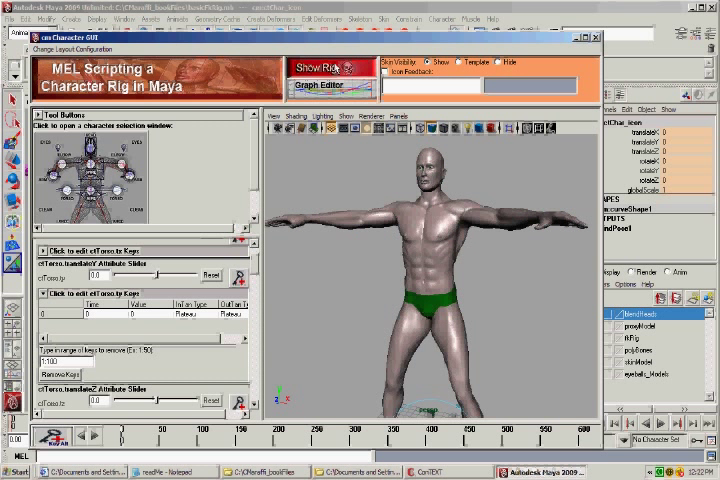
Show the rig controls again and deselect the body mesh.
click(320, 68)
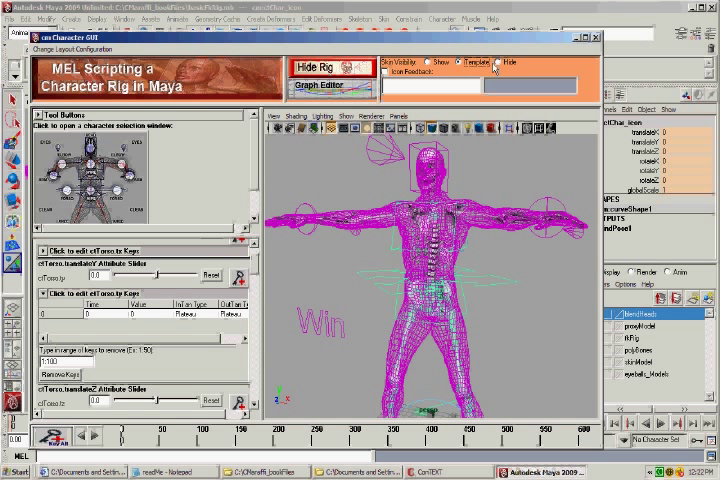
click(496, 64)
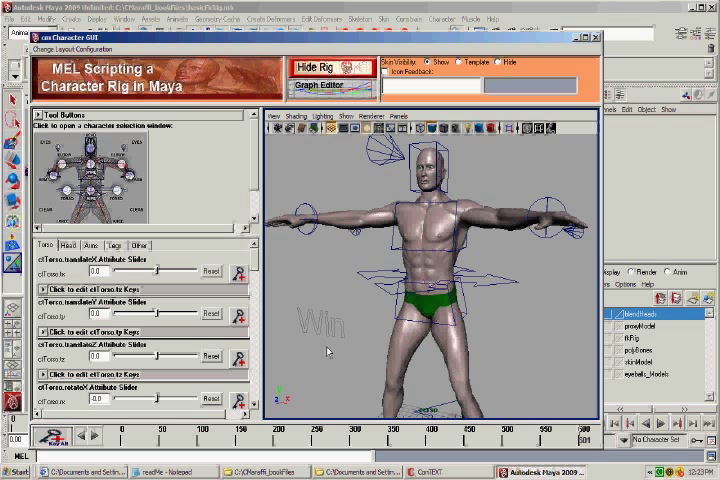
mouse_move(564, 396)
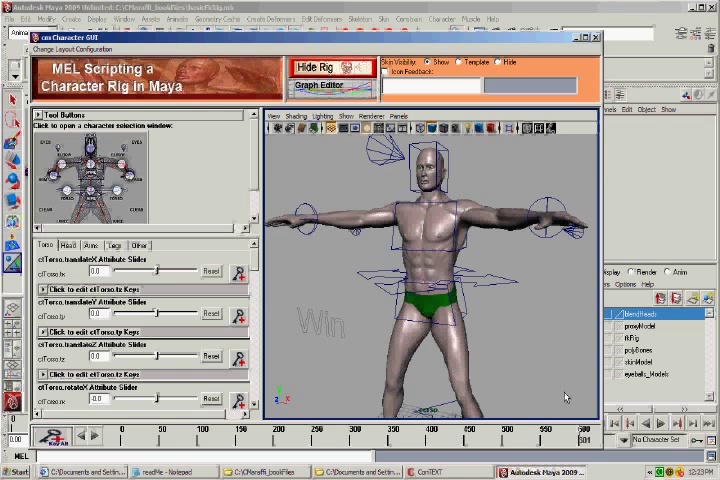